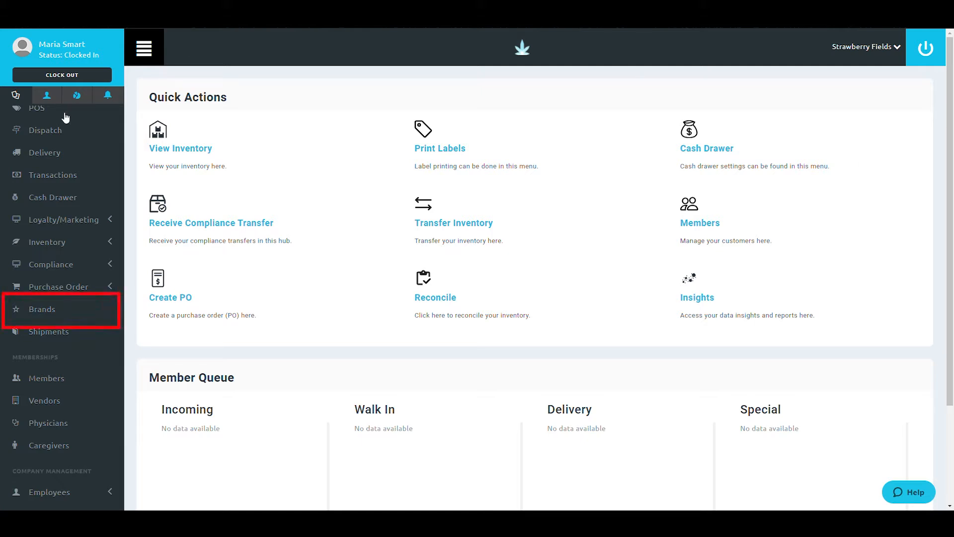
mouse_move(75, 132)
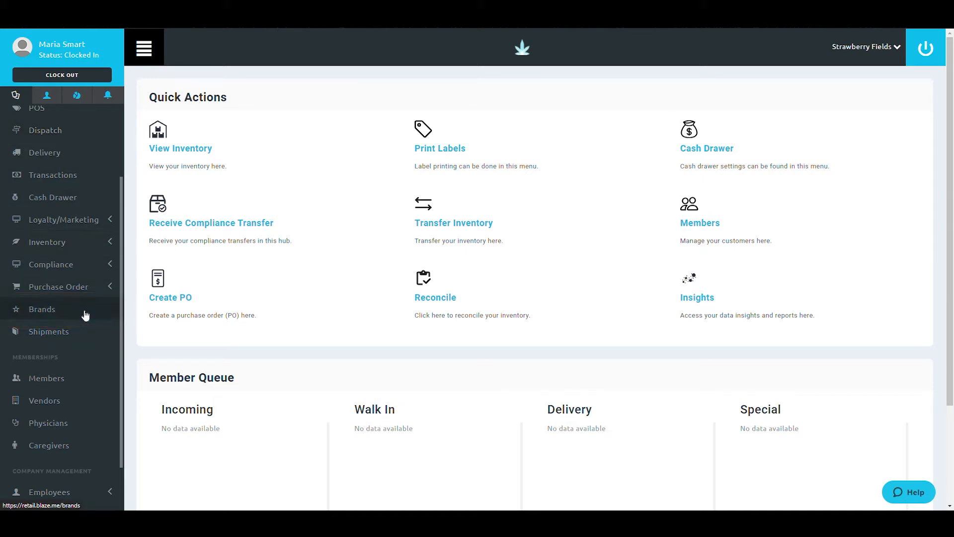
Go to the Brands page showing the store's 17 active brands
left_click(42, 309)
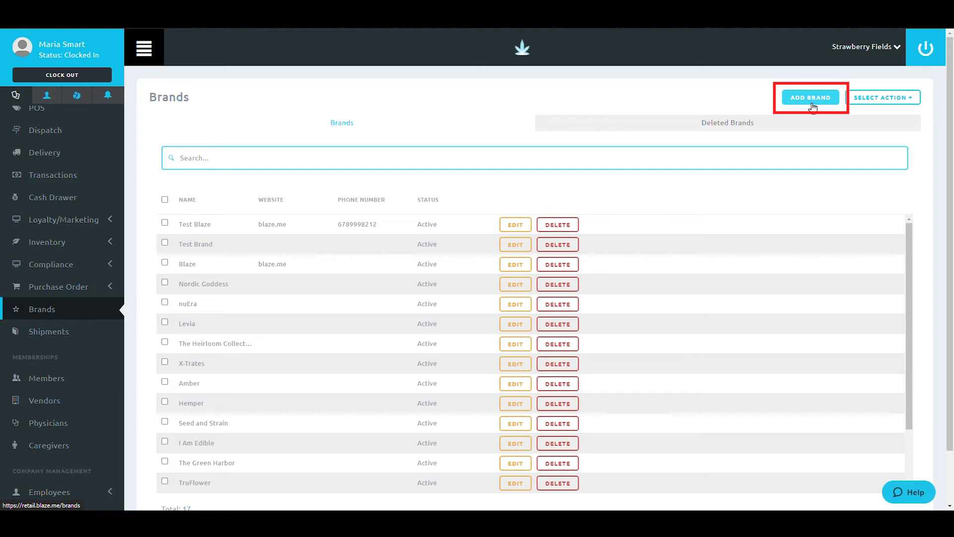
left_click(810, 97)
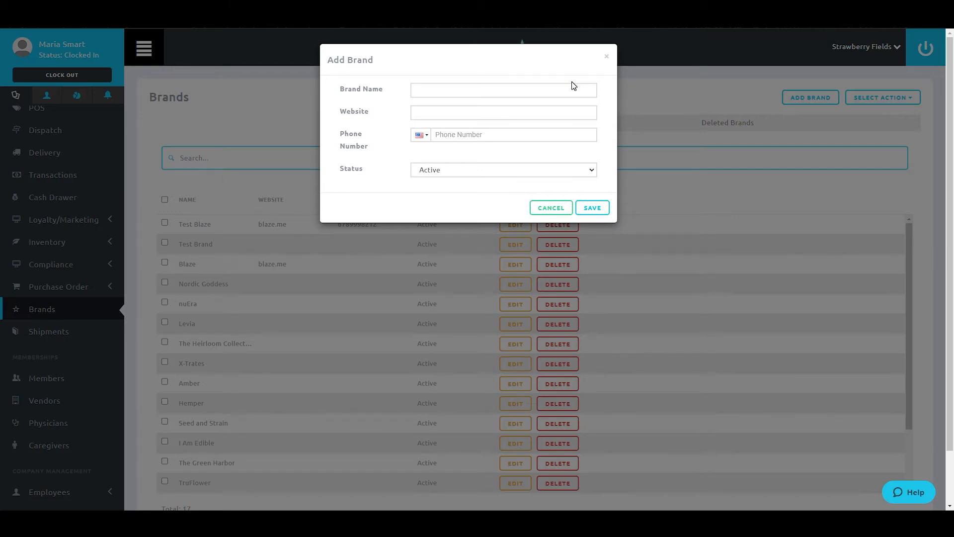
left_click(502, 90)
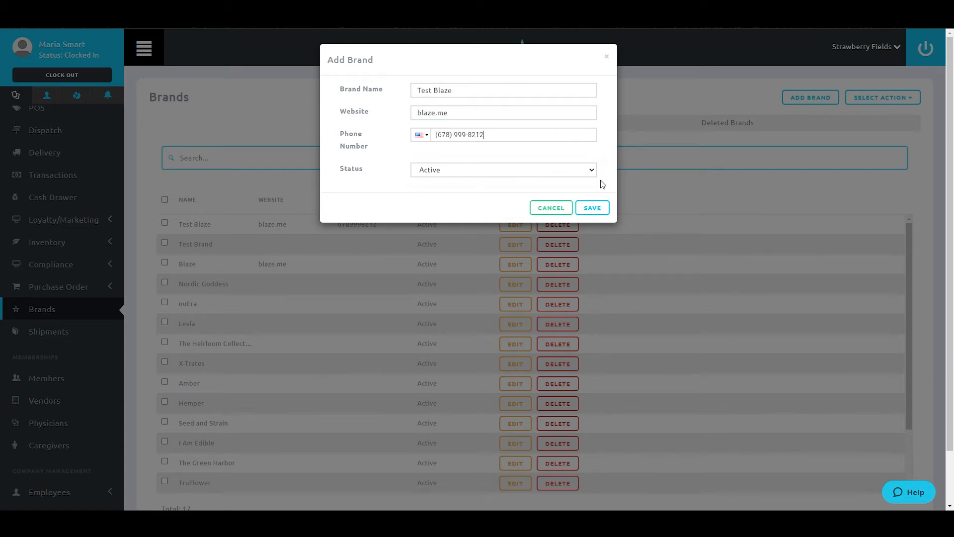
left_click(591, 207)
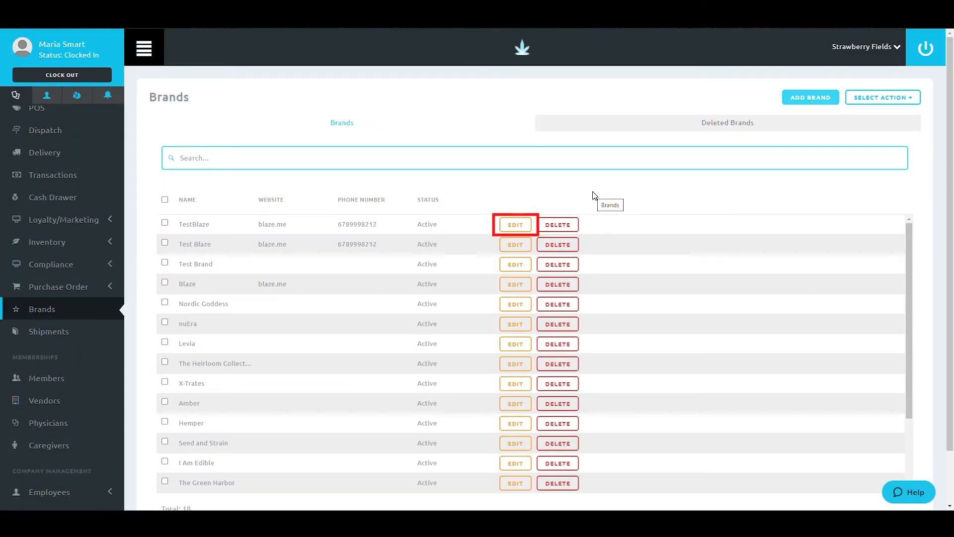
left_click(514, 223)
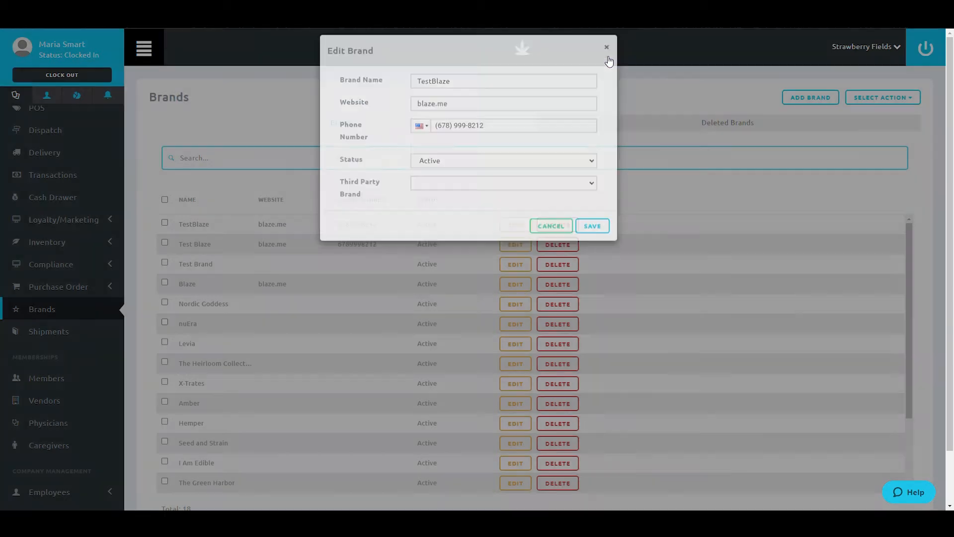
left_click(606, 48)
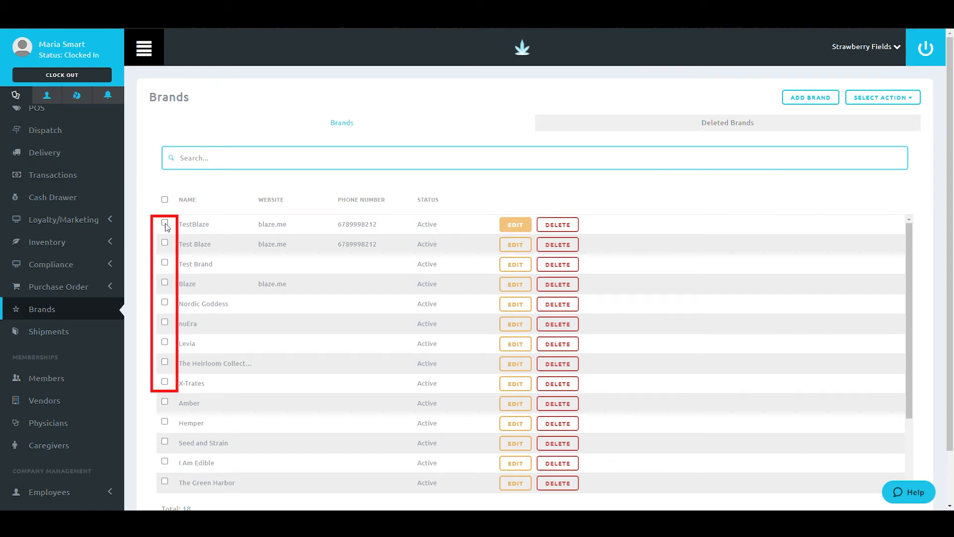
Check the TestBlaze, Test Blaze and Test Brand rows and reveal the bulk Select Action menu
left_click(164, 263)
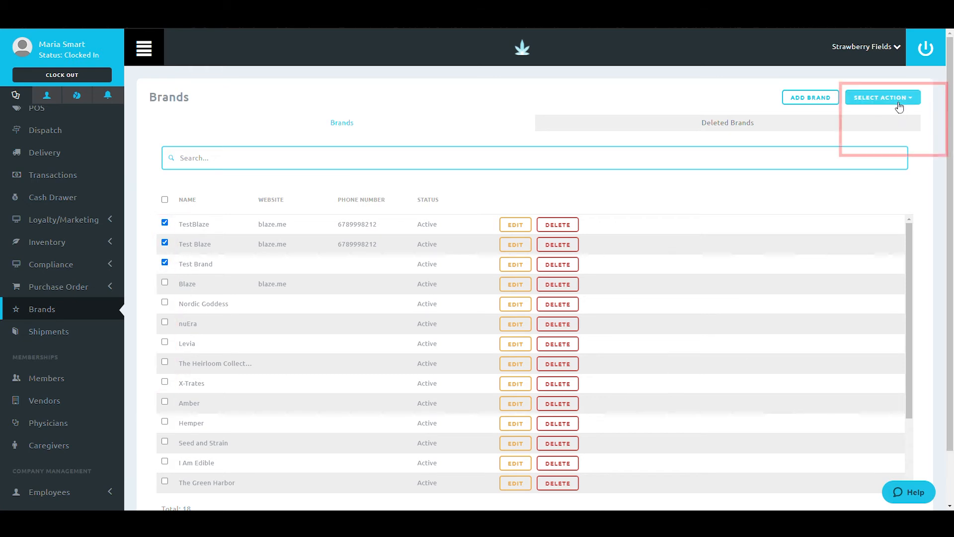
left_click(882, 97)
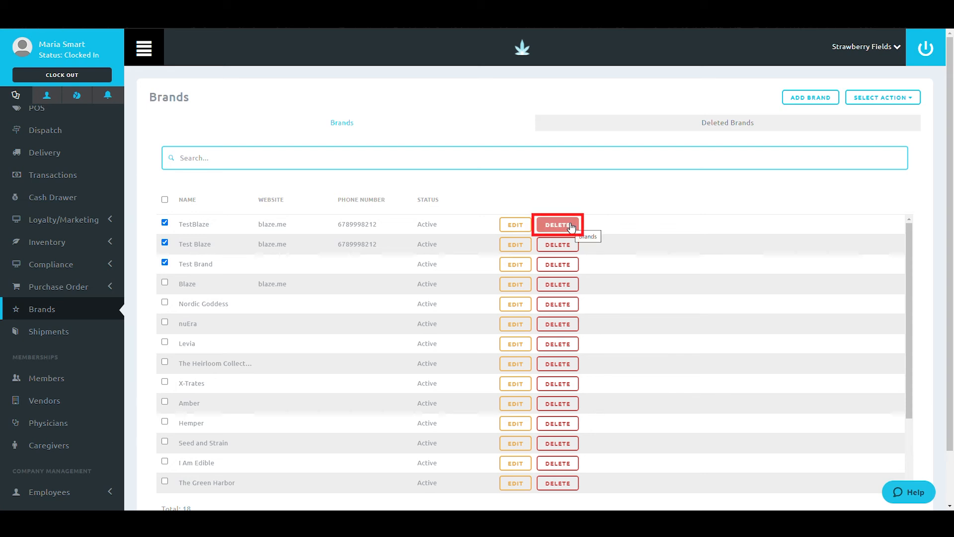
Delete the TestBlaze brand, confirm it, and show it in the Deleted Brands list
left_click(556, 223)
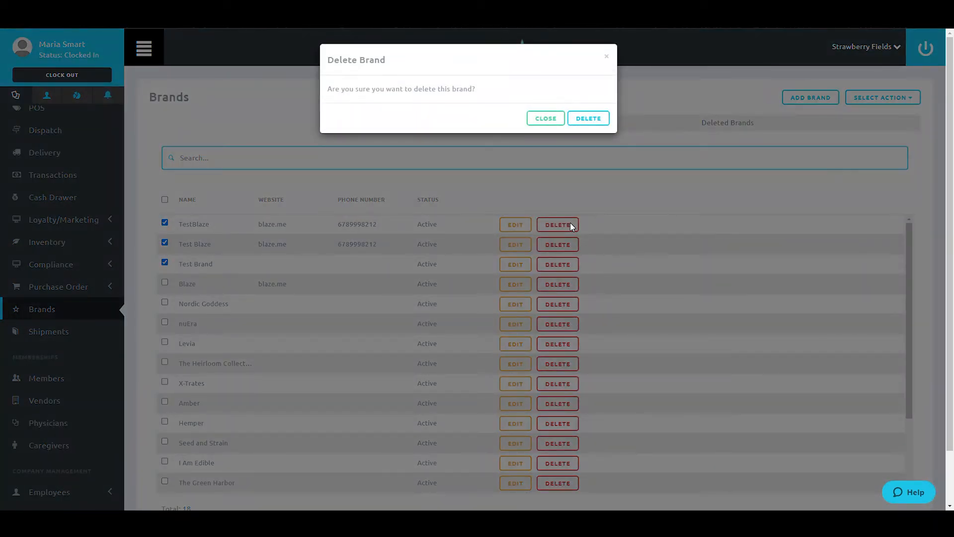
mouse_move(578, 223)
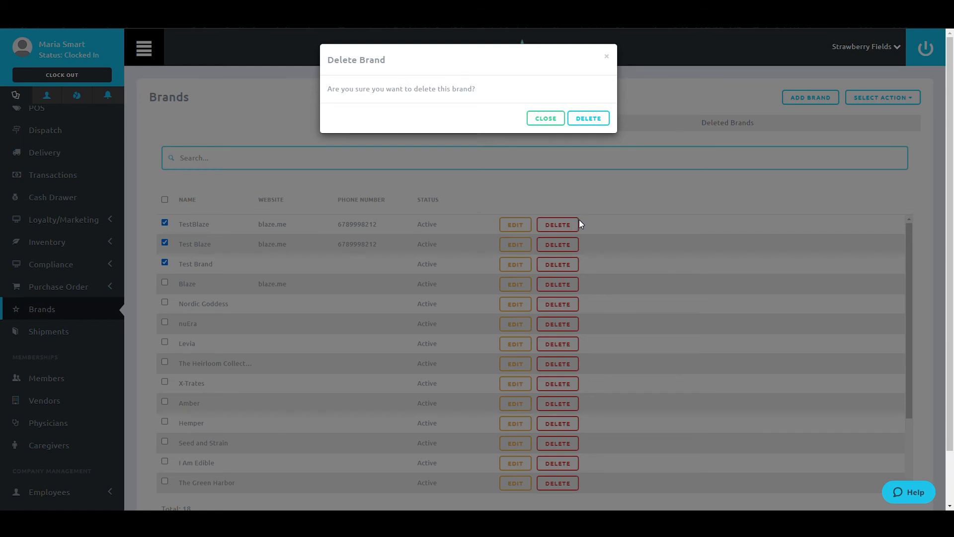
mouse_move(645, 115)
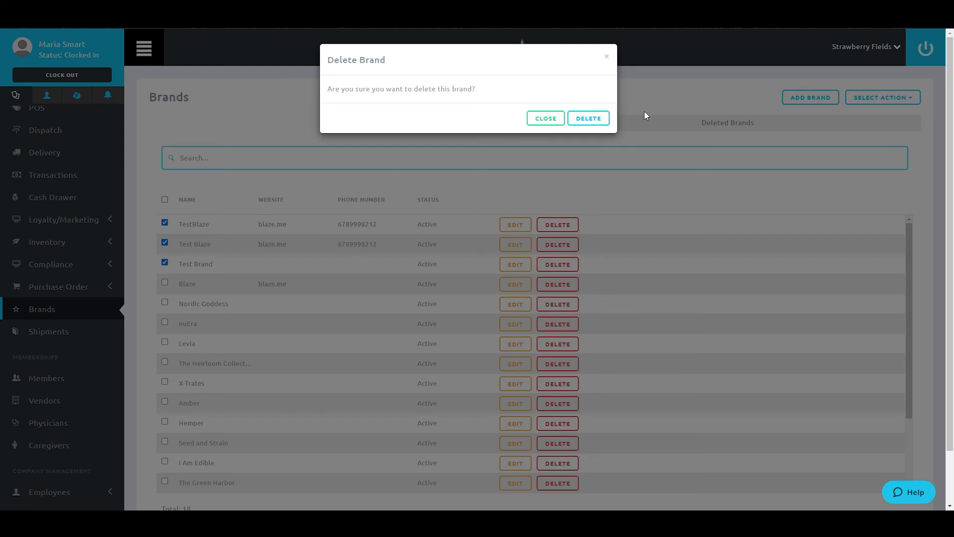
left_click(586, 118)
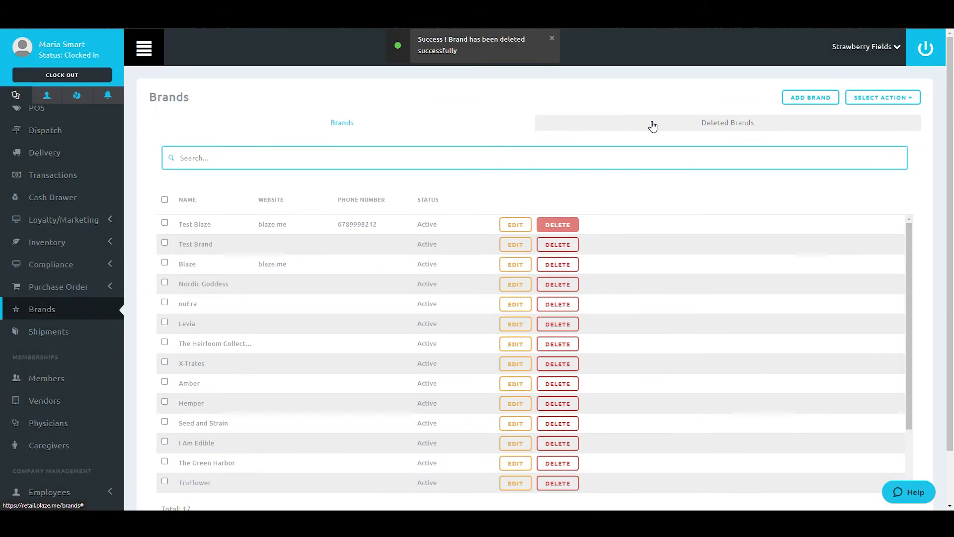
left_click(727, 122)
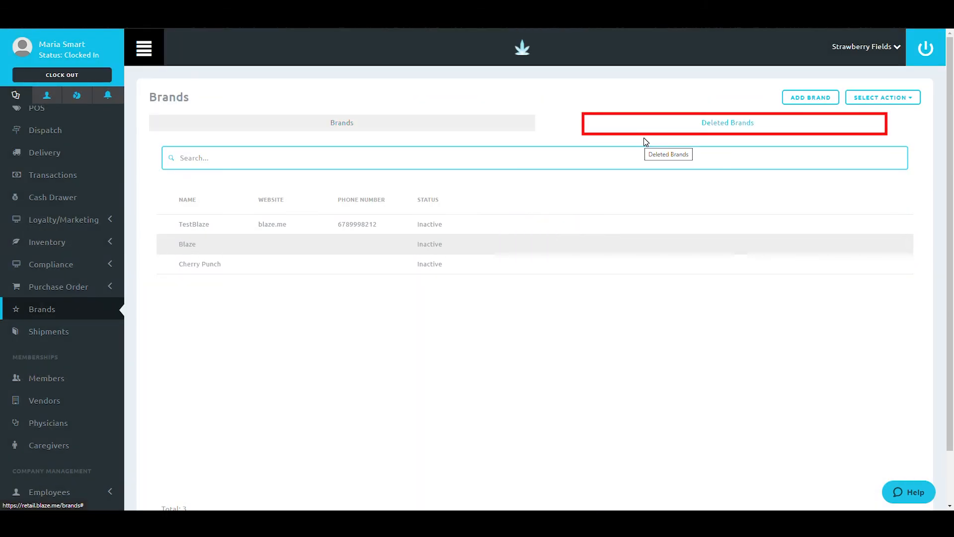